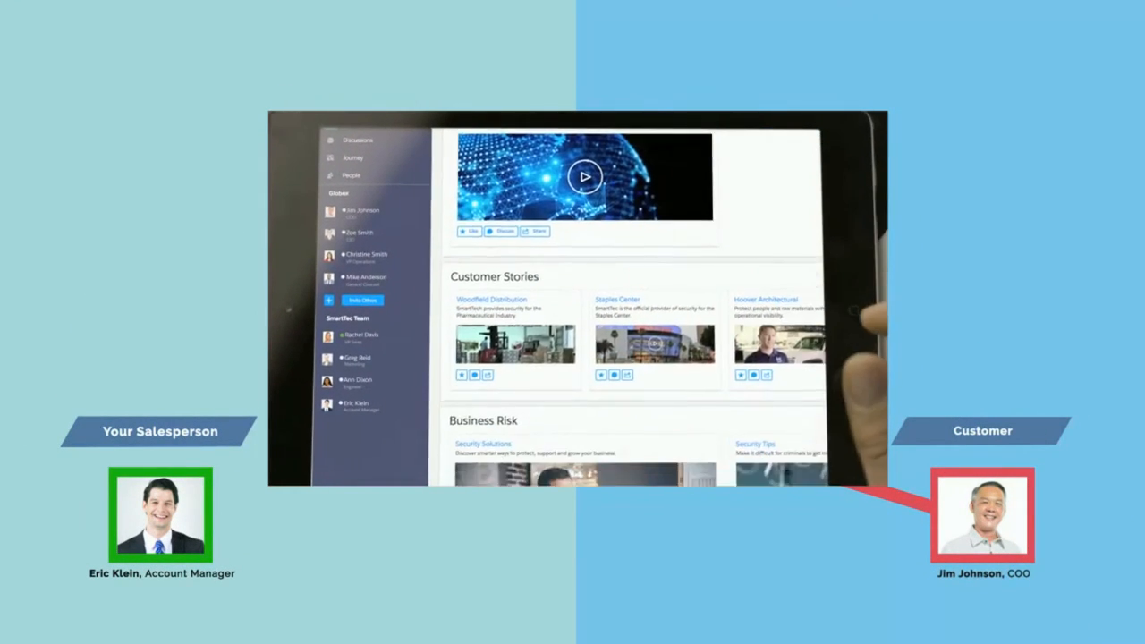
Move down the portal page past Customer Stories and Business Risk to the Security Assessment section
{"action": "scroll", "scroll_direction": "down", "scroll_amount": 3}
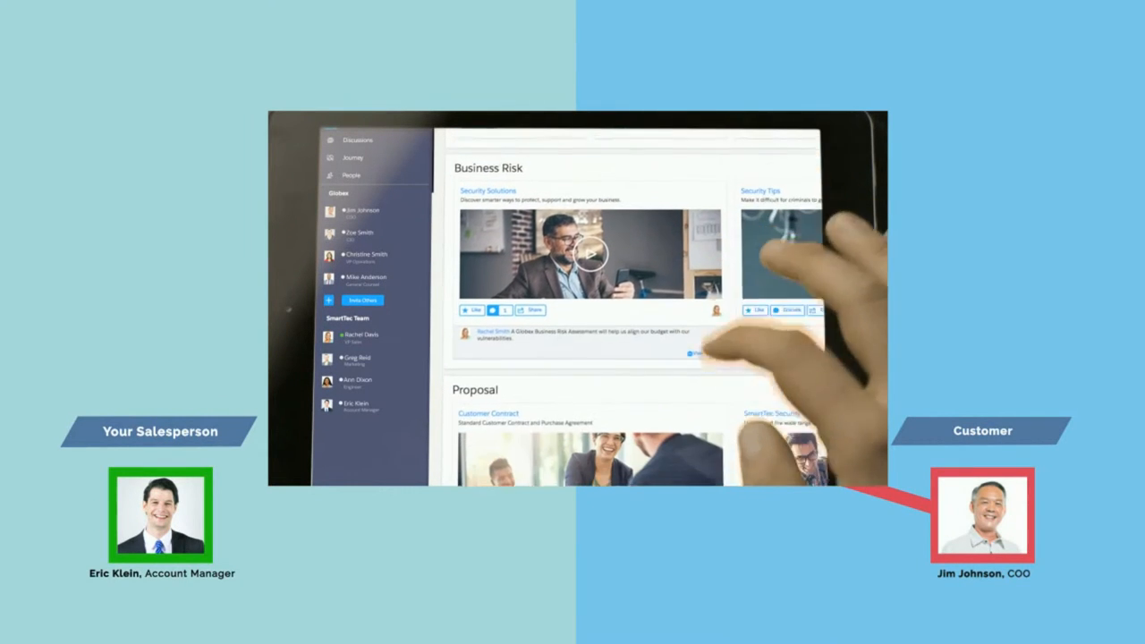
{"action": "scroll", "scroll_direction": "down", "scroll_amount": 3}
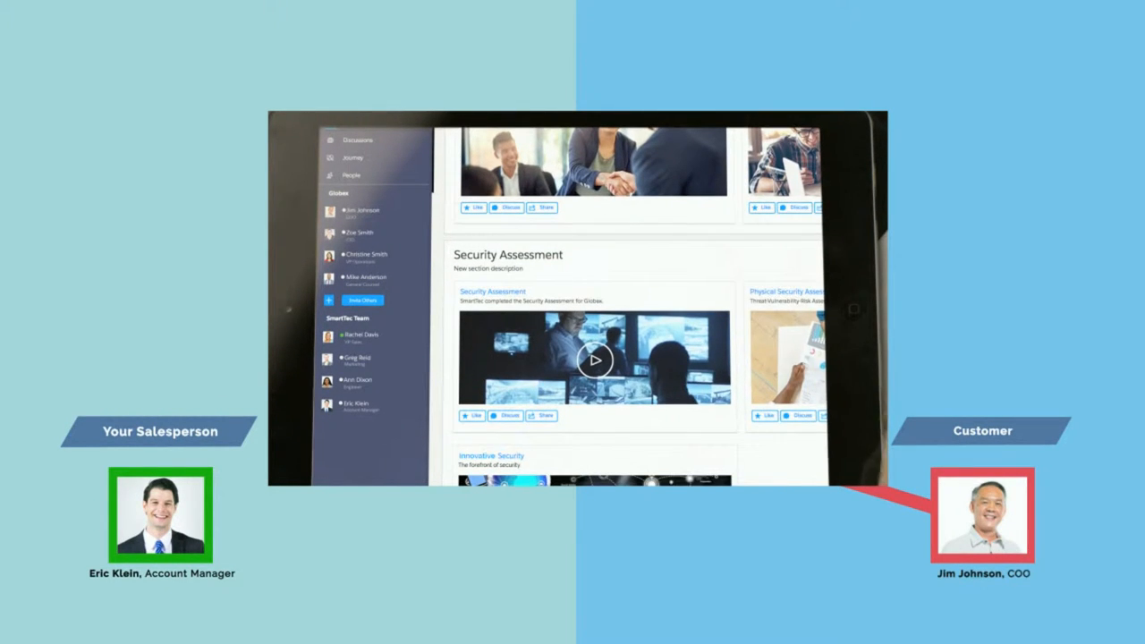
{"action": "left_click", "coordinate": [594, 360]}
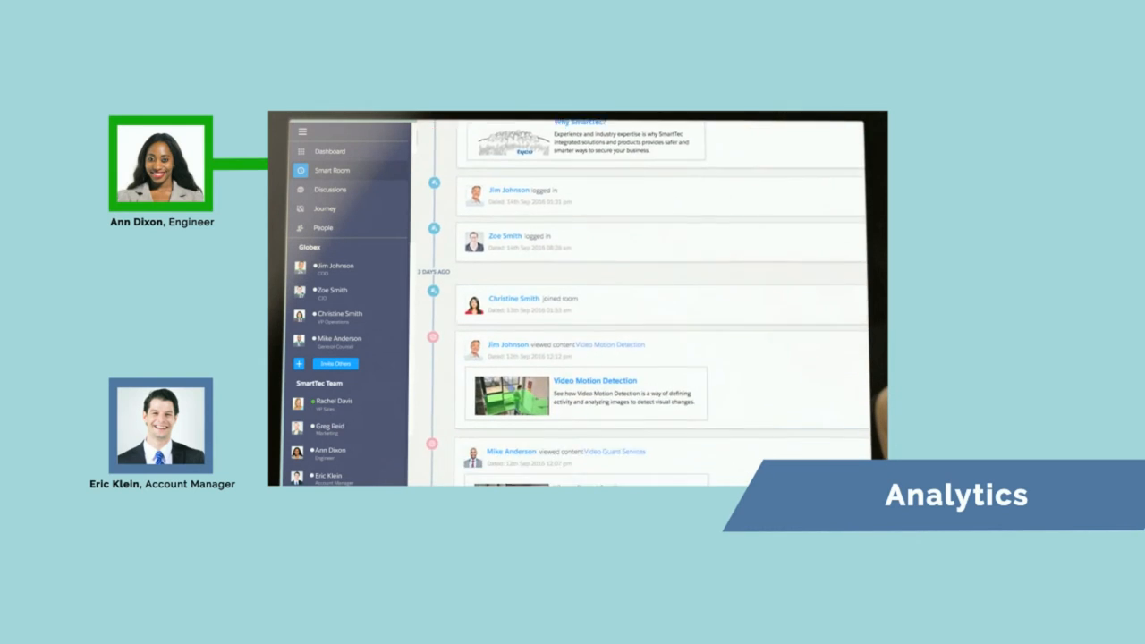
Reveal an earlier timeline entry of a member viewing the Video Guard Services content
{"action": "scroll", "scroll_direction": "down", "scroll_amount": 3}
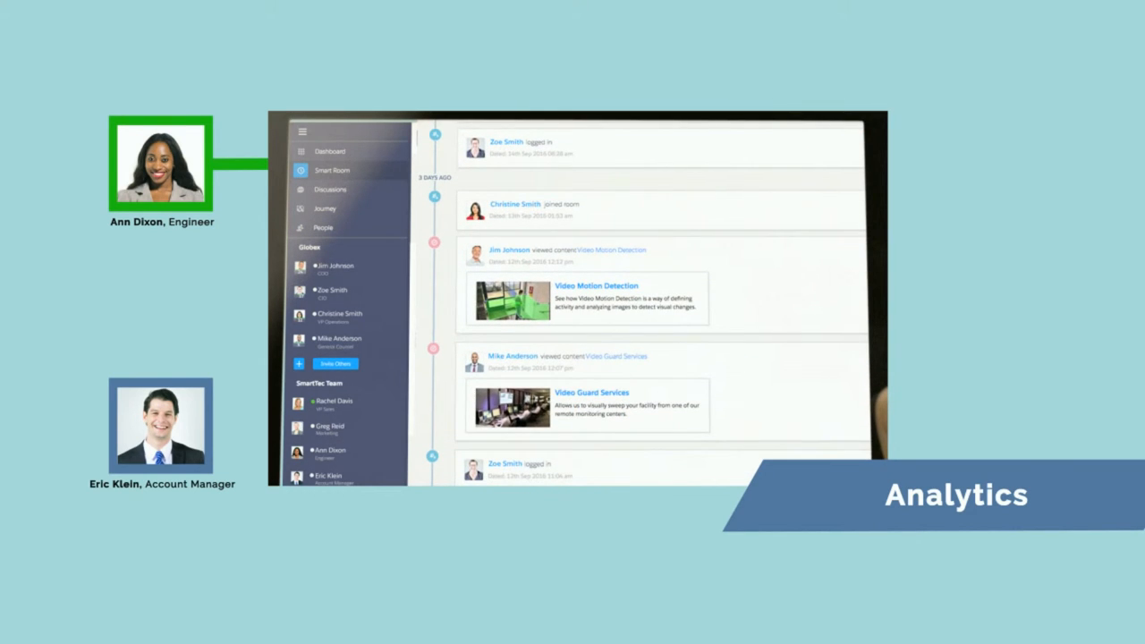